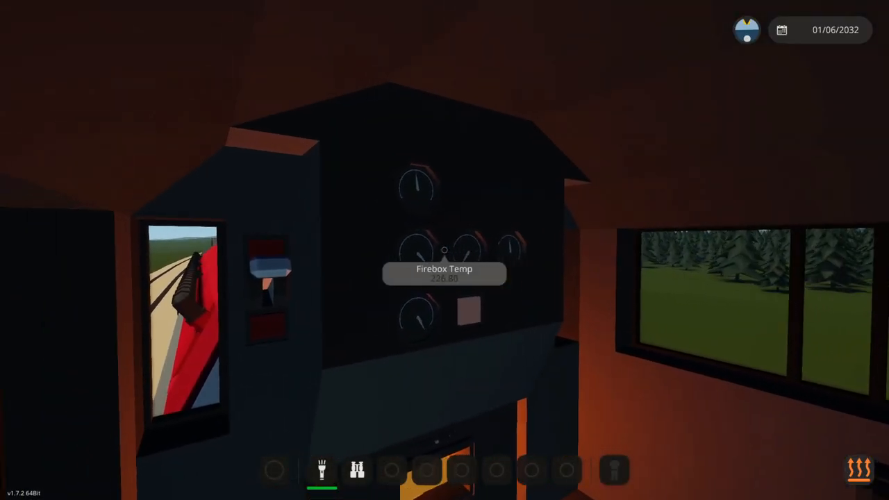
mouse_move(445, 257)
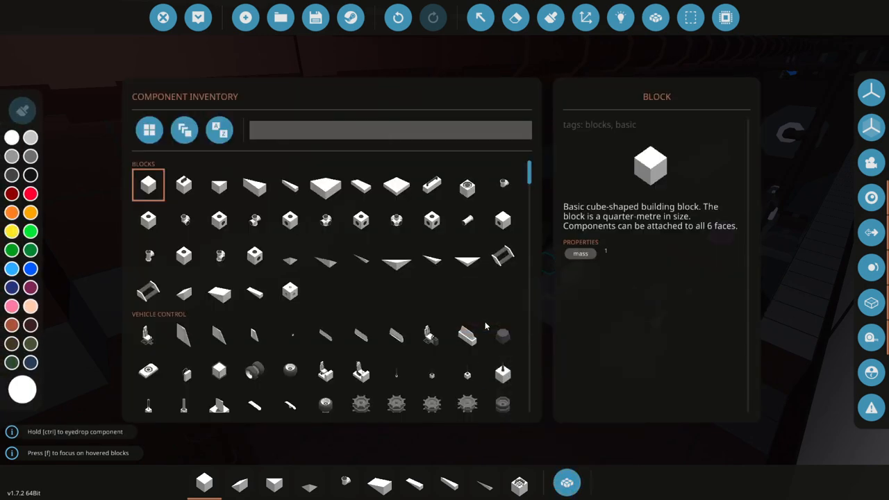
Search the component inventory for 'cond' to find the small part for the boiler gap
text(con)
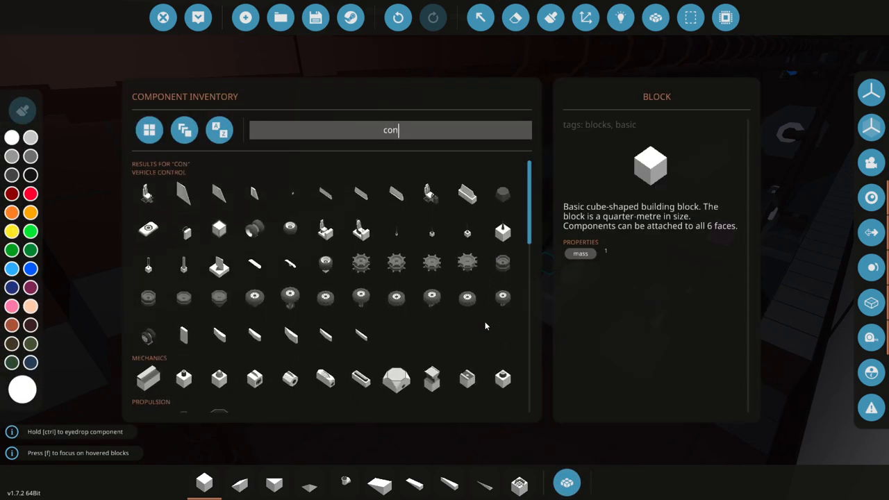
text(d)
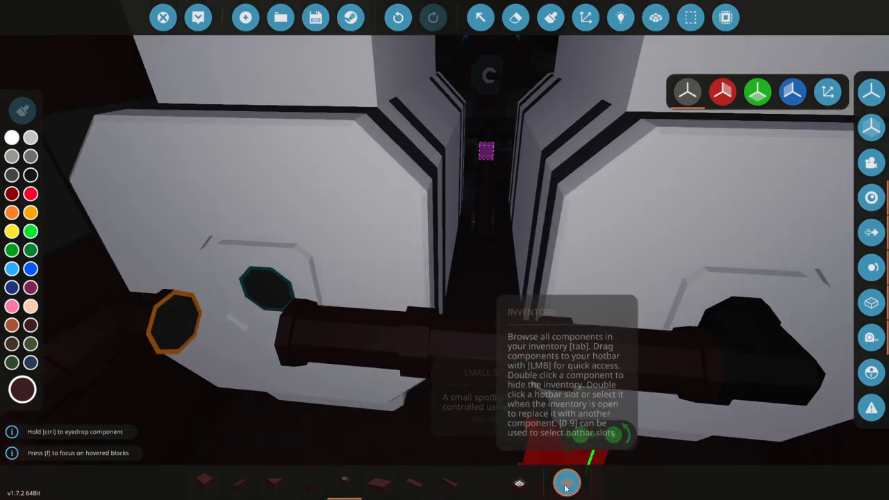
Show the locomotive in x-ray view, confirming mass 8633 and cost $42606
click(566, 482)
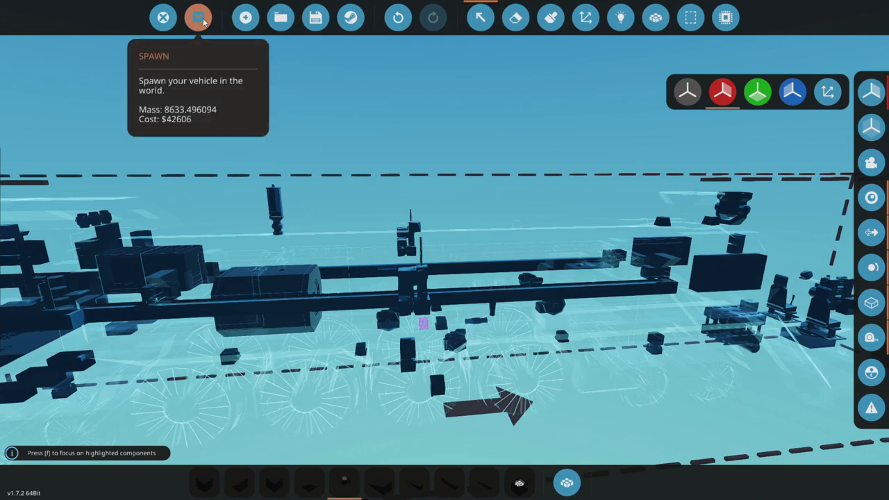
Spawn the modified steam locomotive onto the tracks inside the shed
click(198, 17)
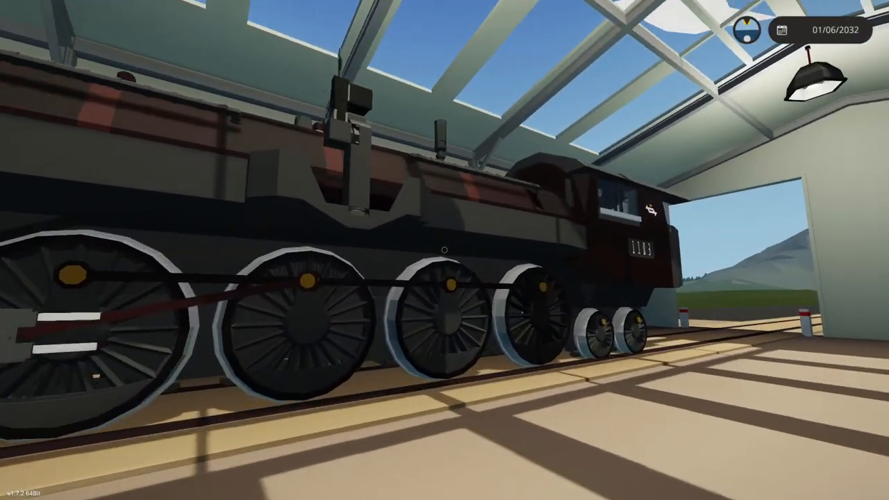
mouse_move(444, 250)
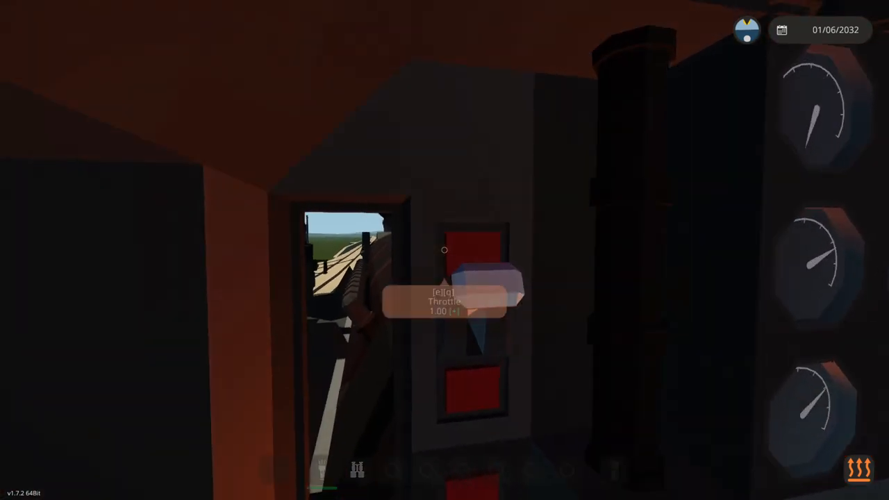
mouse_move(445, 250)
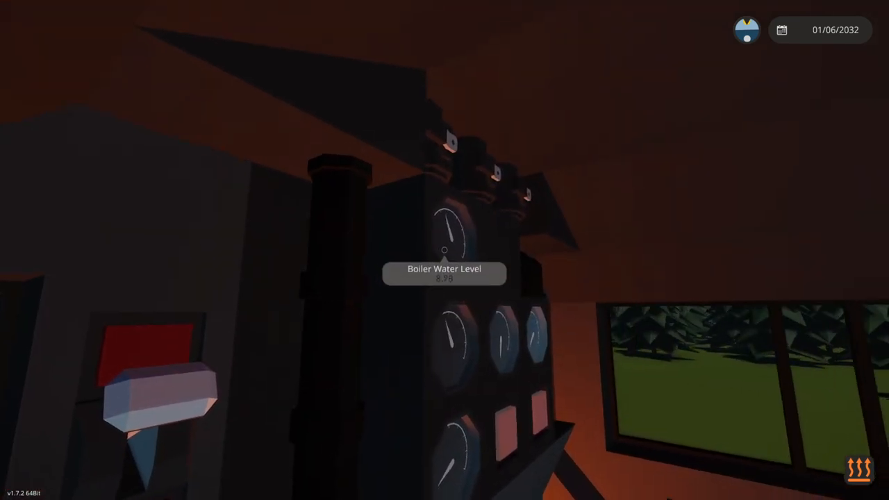
mouse_move(444, 250)
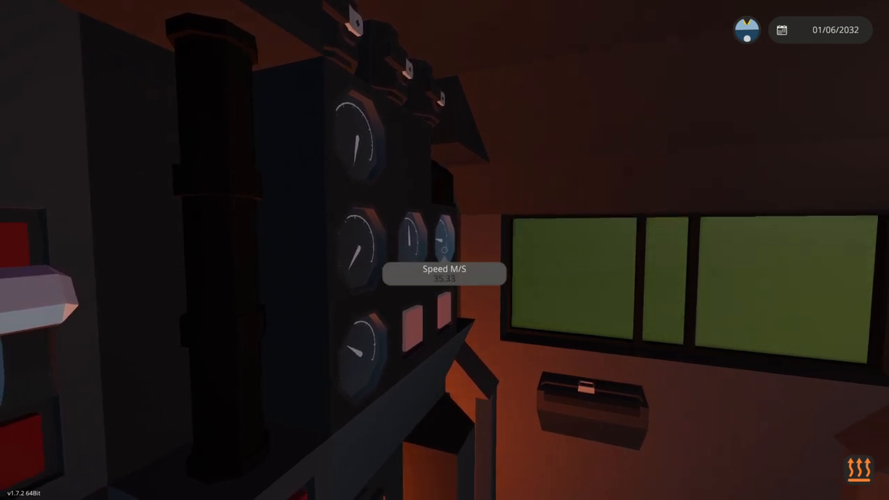
mouse_move(445, 250)
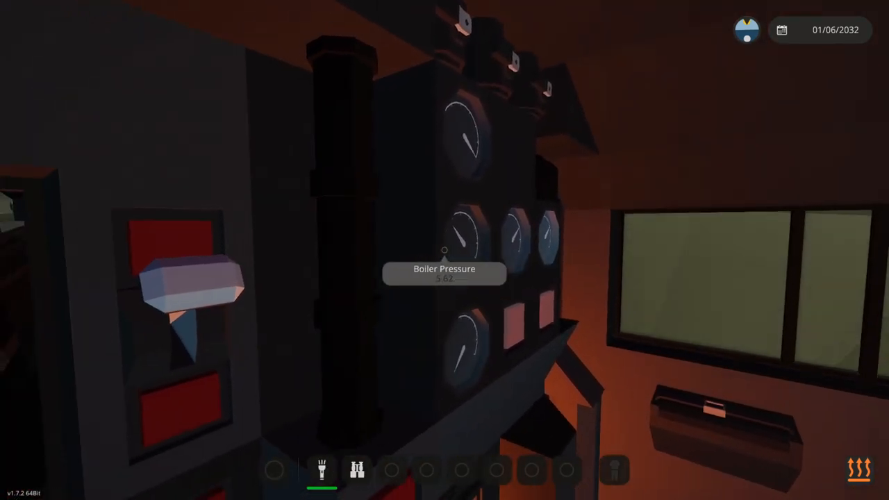
mouse_move(445, 250)
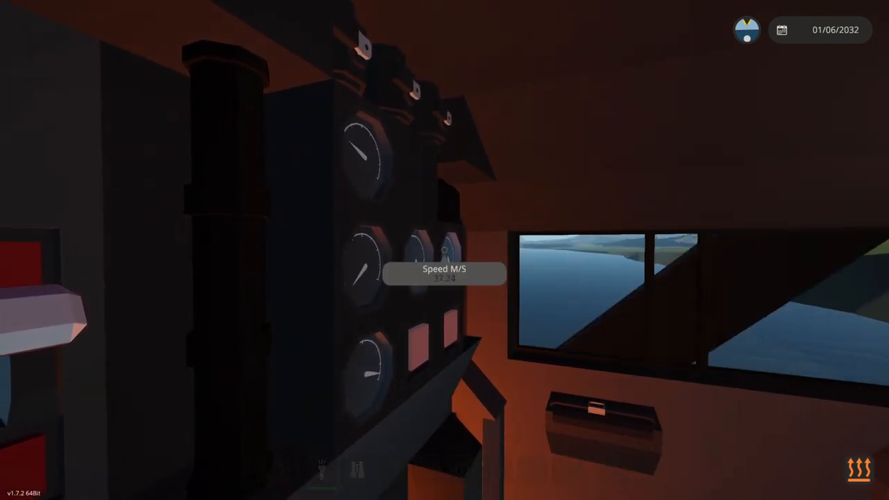
mouse_move(444, 250)
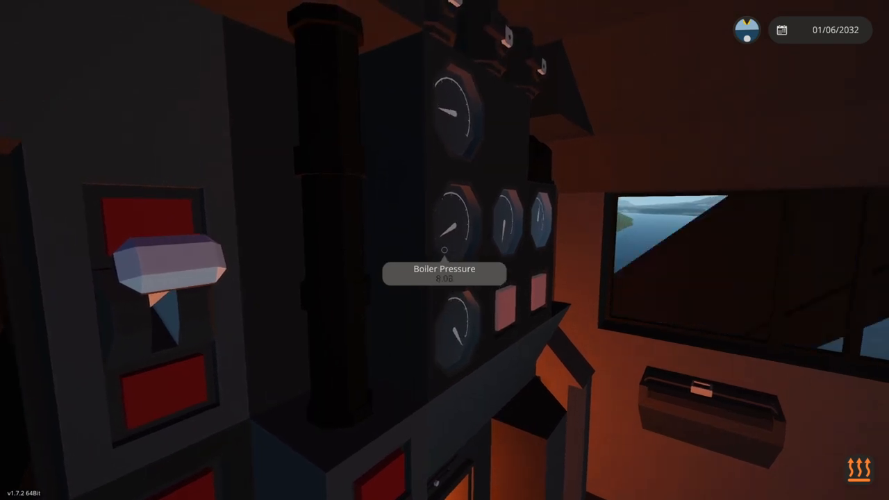
mouse_move(444, 250)
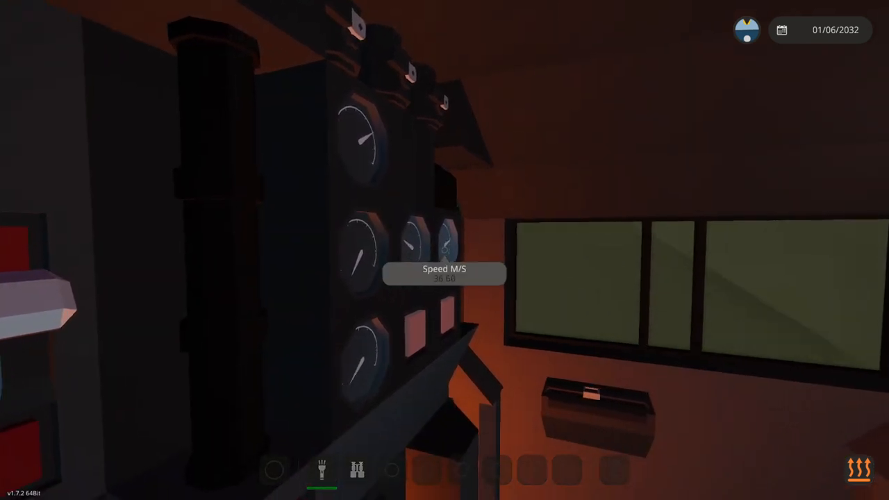
mouse_move(445, 250)
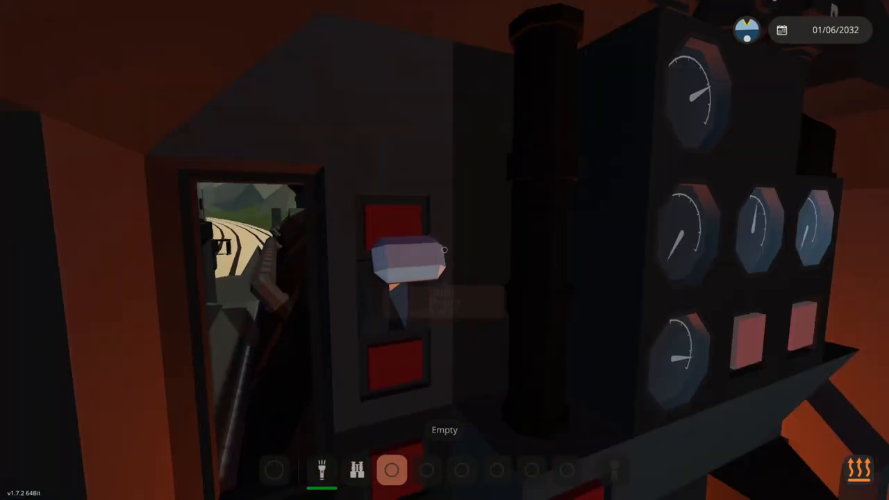
mouse_move(445, 250)
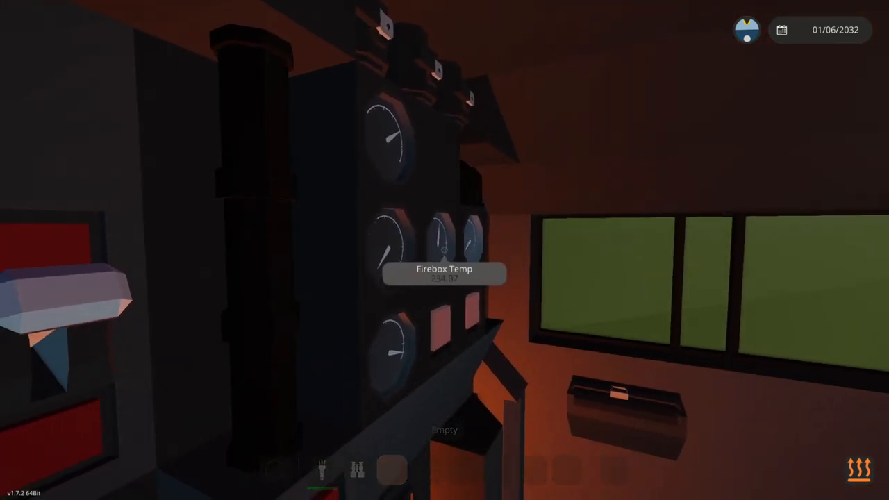
mouse_move(444, 250)
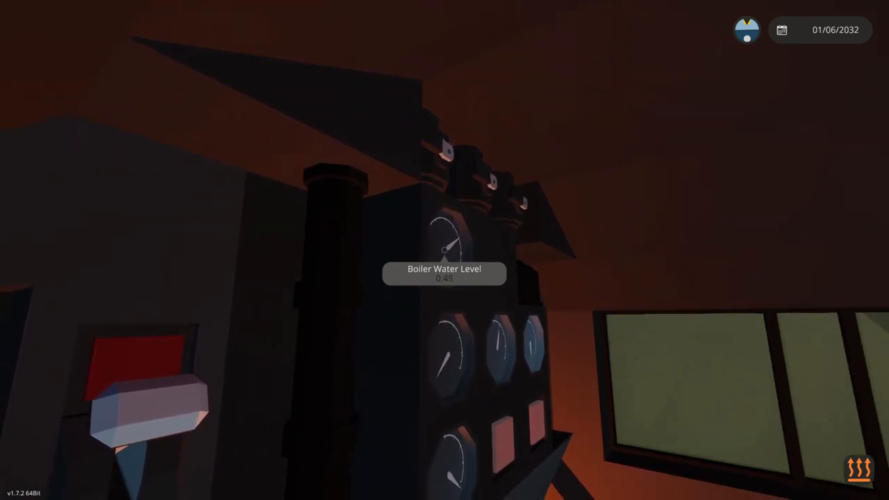
mouse_move(444, 250)
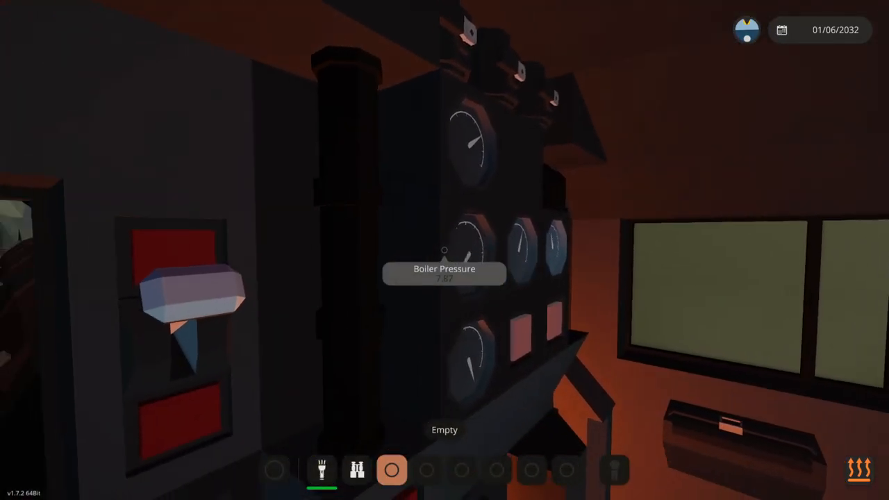
mouse_move(445, 250)
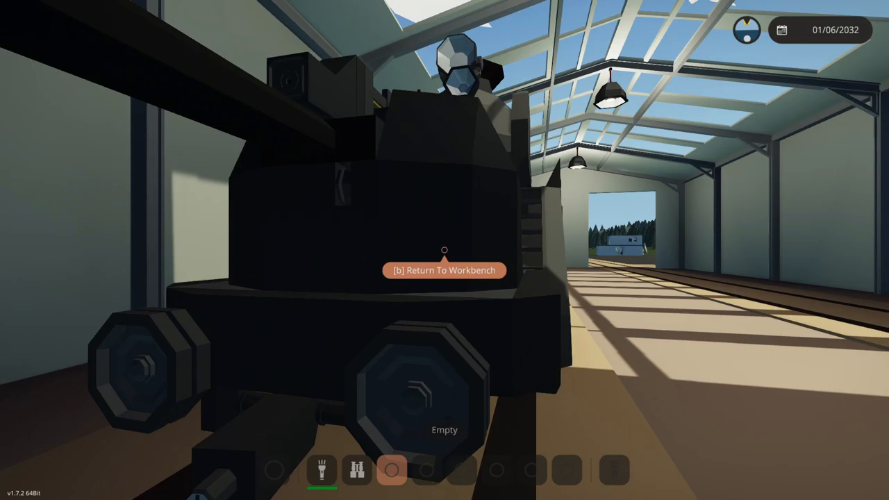
Return the locomotive to the workbench using B and reopen the vehicle editor
key(b)
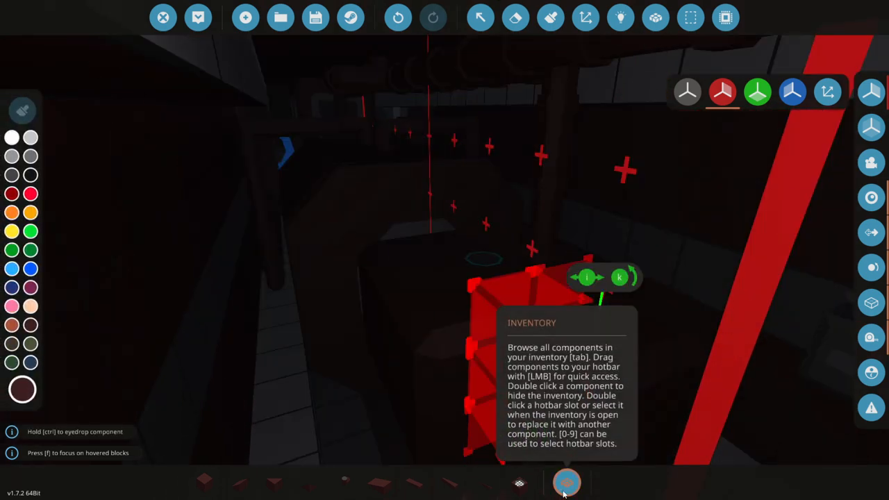
Open the component inventory to list pipe blocks, including the angled pipe
click(567, 482)
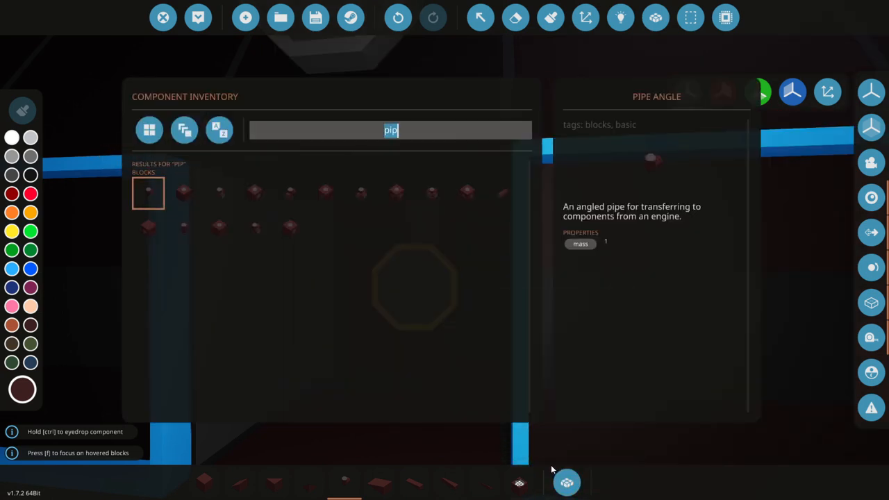
Search inventory for 'port' and open the toggle button's settings, default Off
text(port)
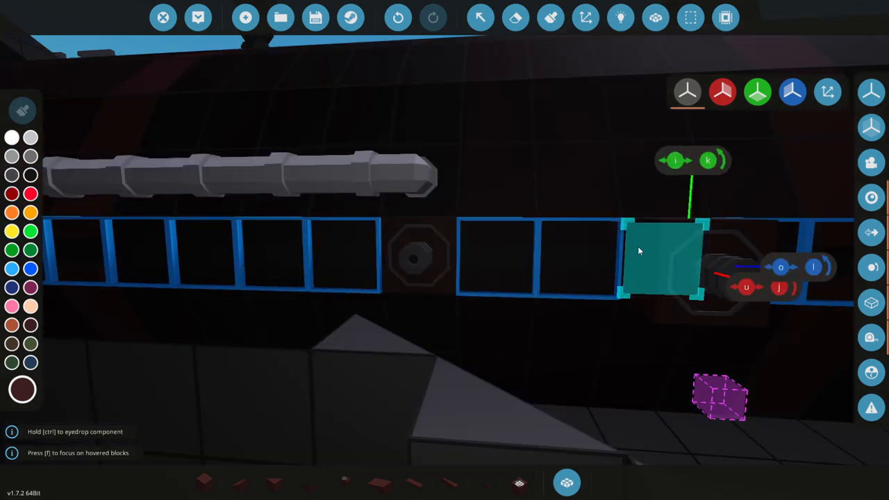
mouse_move(550, 18)
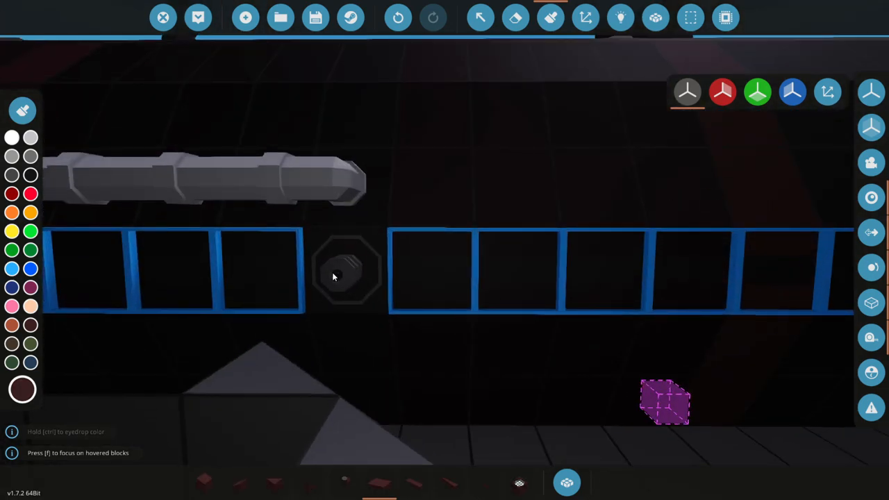
click(346, 271)
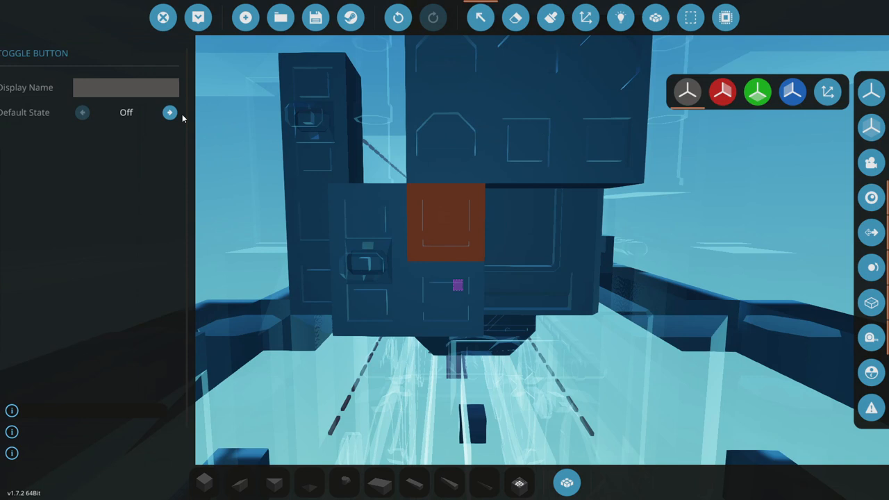
Name the toggle button 'Increase Water' and confirm the display name
text(Ind)
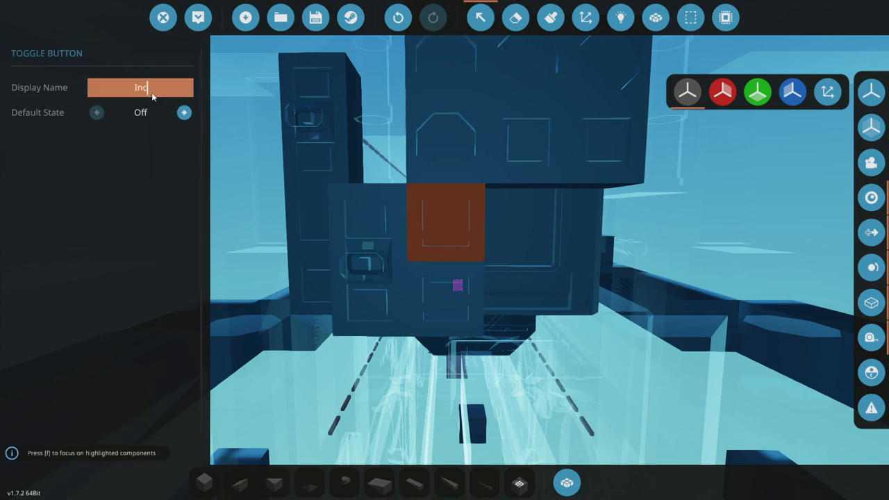
text(Increase Wat)
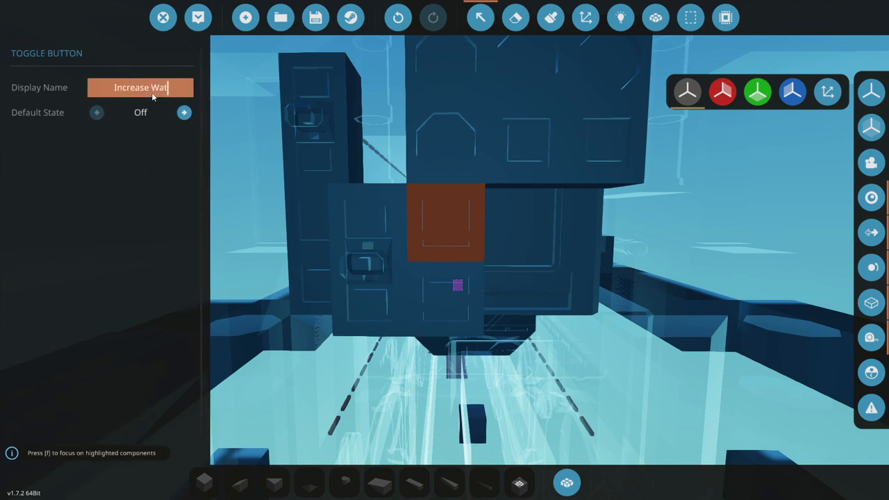
text(er)
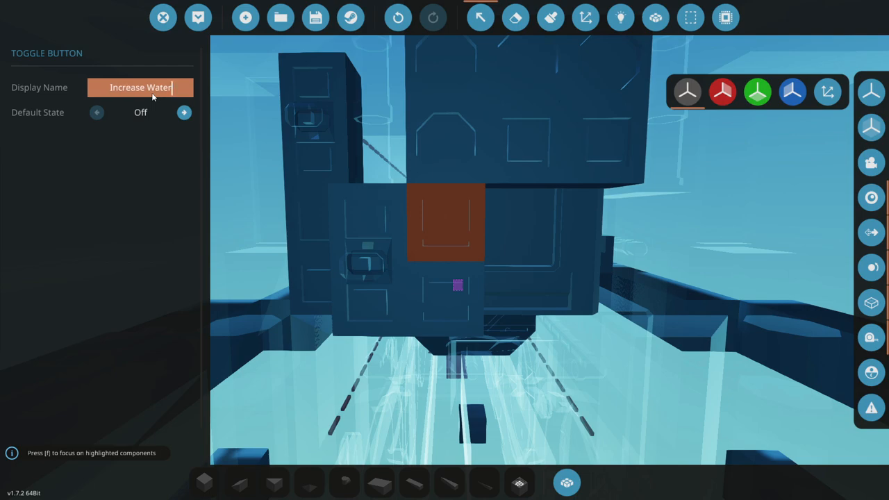
click(620, 17)
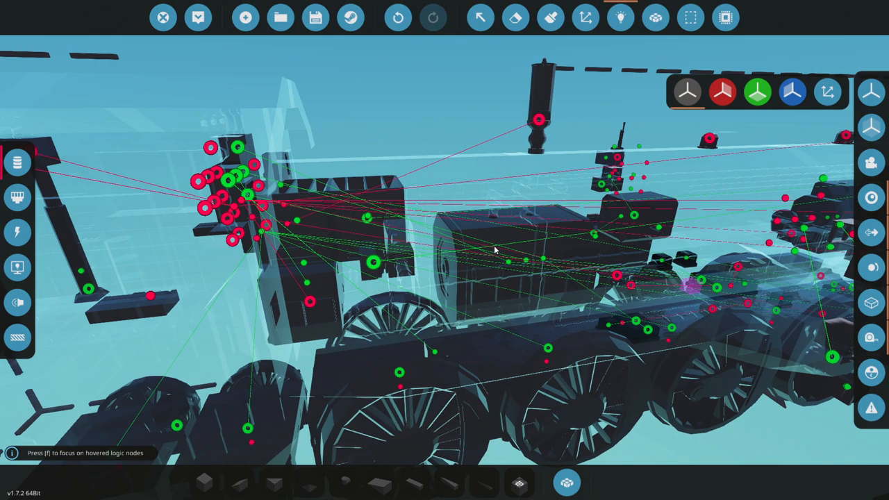
mouse_move(494, 250)
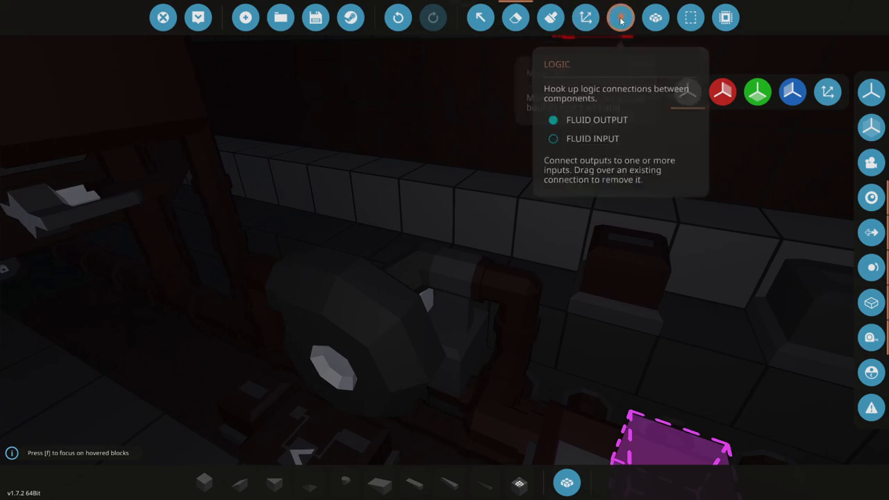
Begin wiring fluid connections from the emergency water tank to the new pipe inputs
click(619, 18)
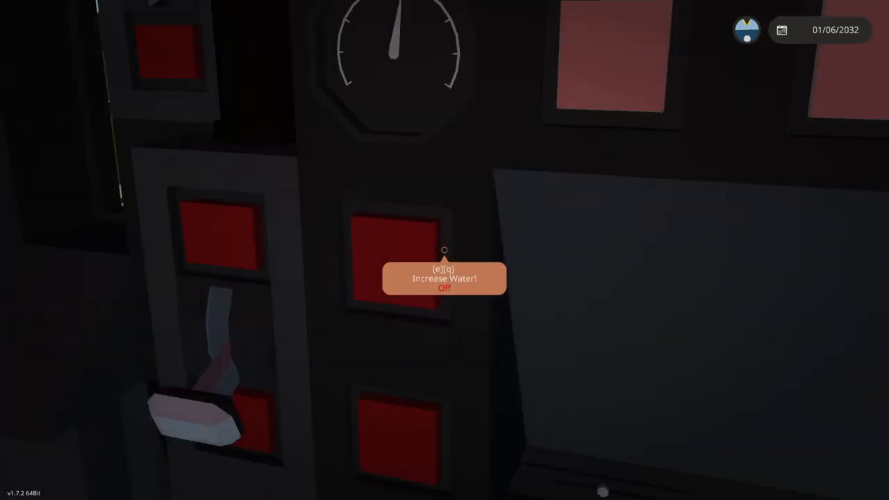
mouse_move(445, 250)
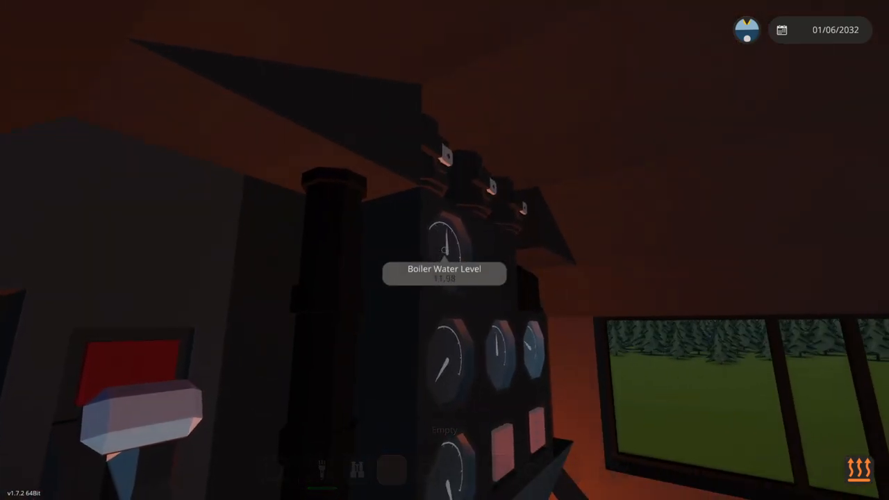
mouse_move(444, 271)
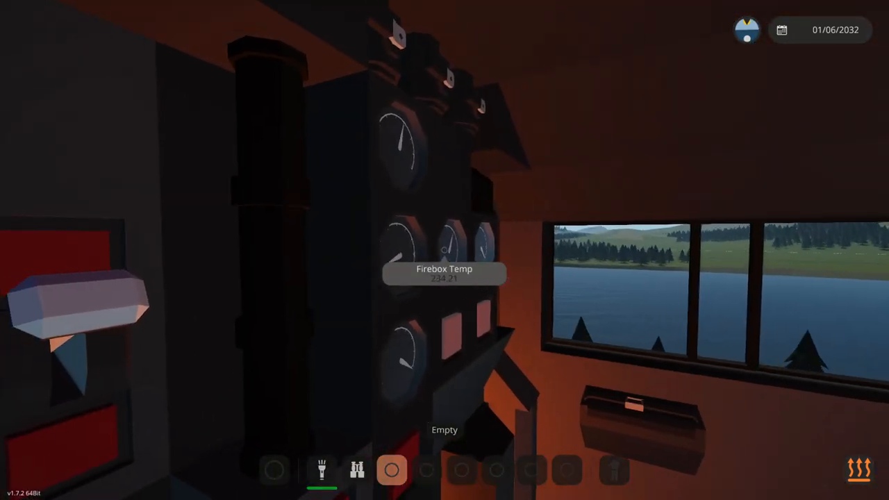
mouse_move(445, 251)
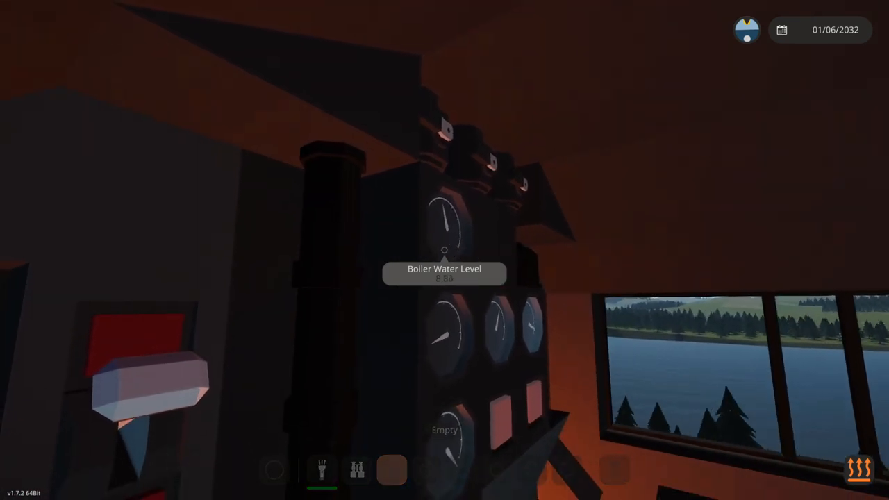